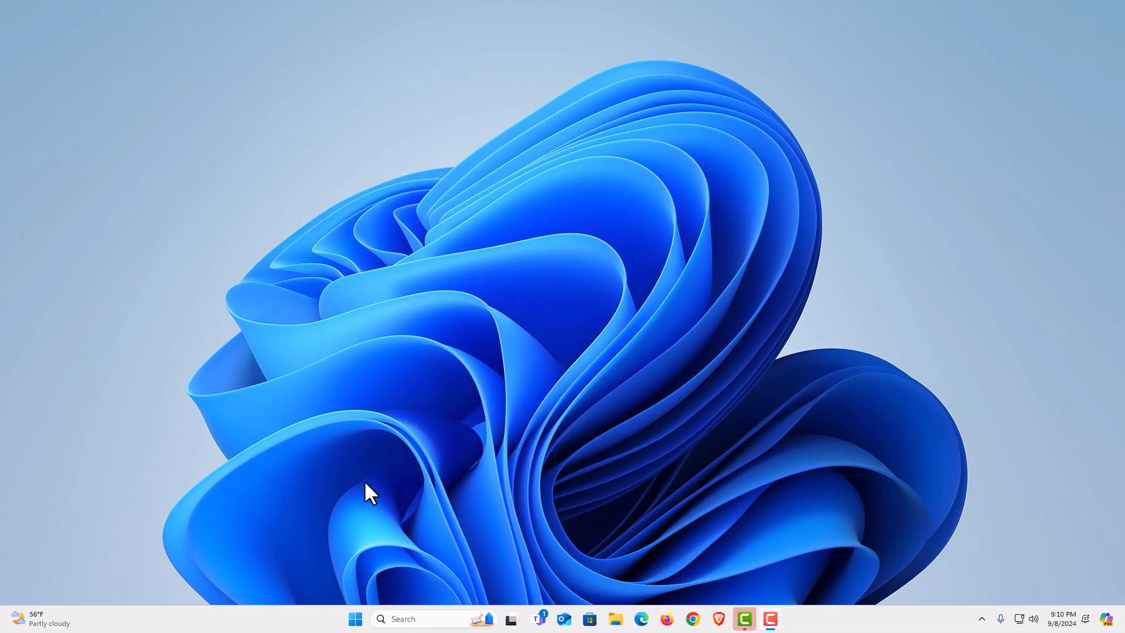
{"action": "mouse_move", "coordinate": [151, 577]}
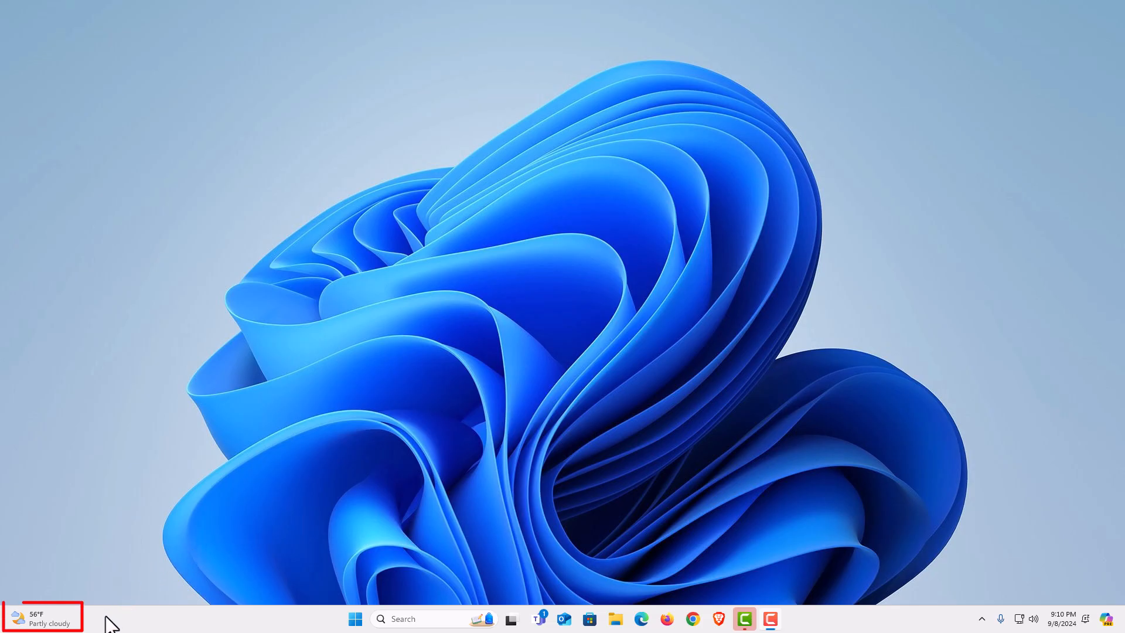
{"action": "mouse_move", "coordinate": [104, 622]}
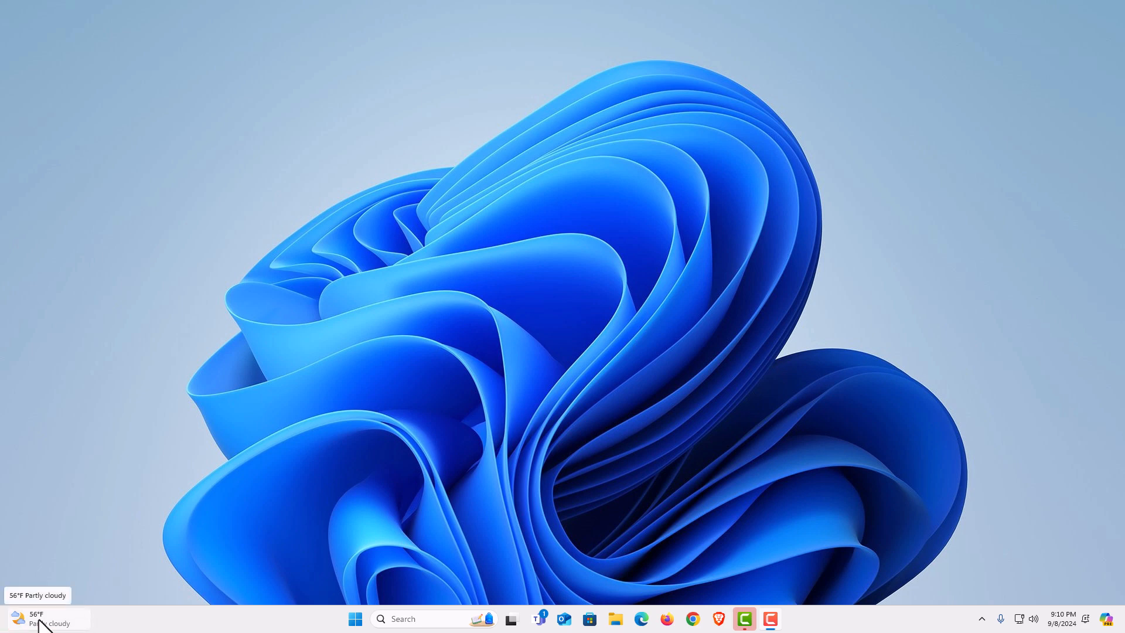
- Reach the Taskbar personalization page from the taskbar's right-click menu
{"action": "left_click", "coordinate": [37, 618]}
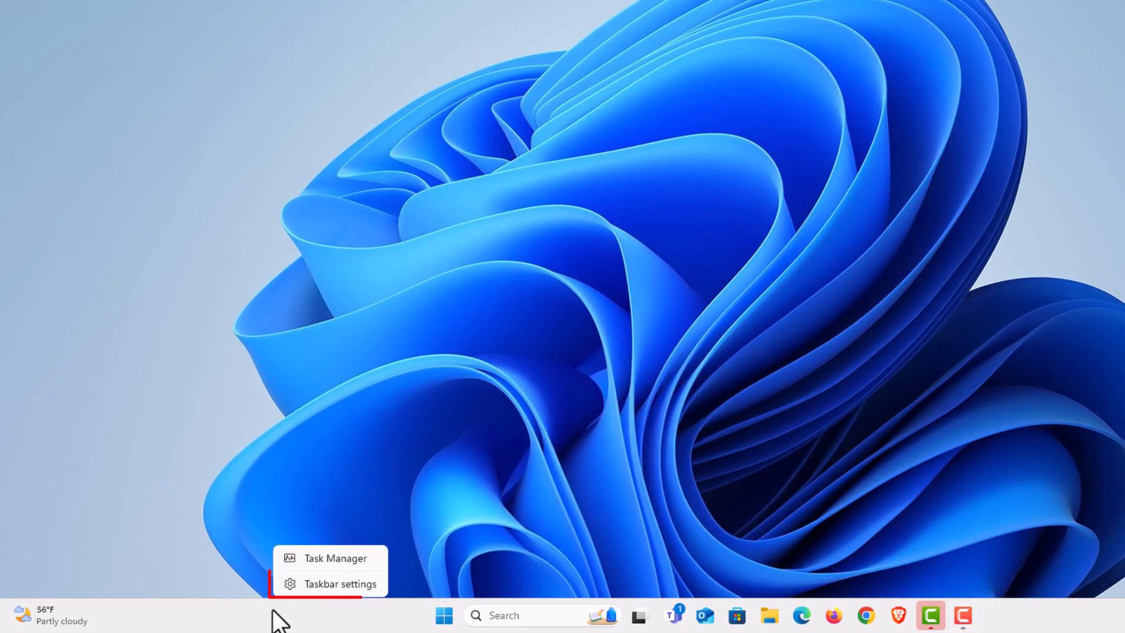
{"action": "mouse_move", "coordinate": [338, 584]}
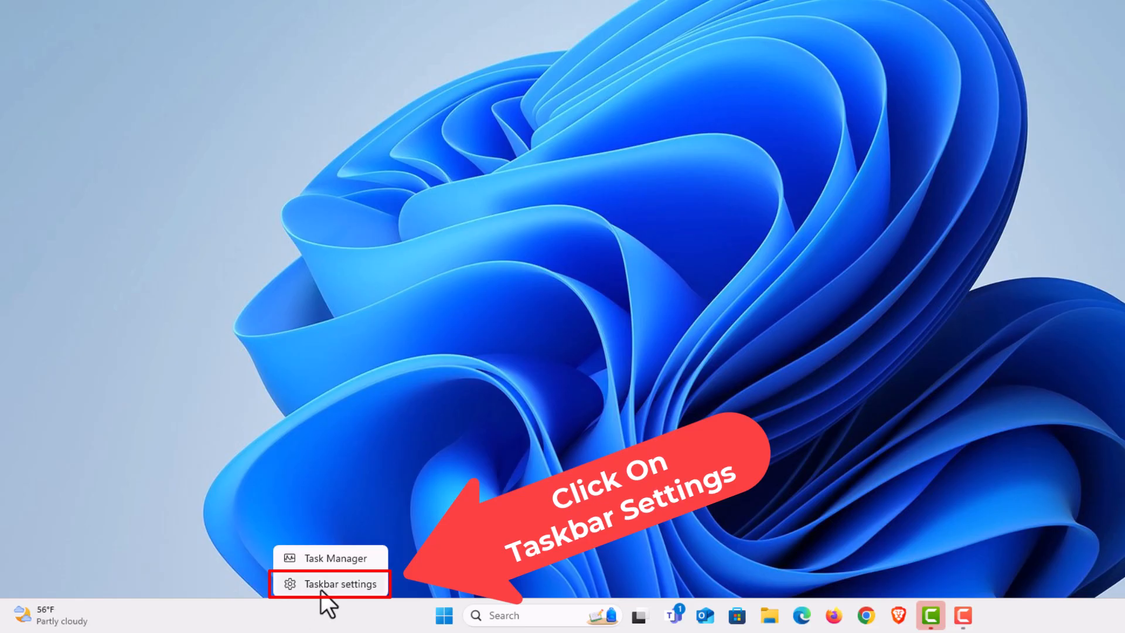
{"action": "left_click", "coordinate": [342, 584]}
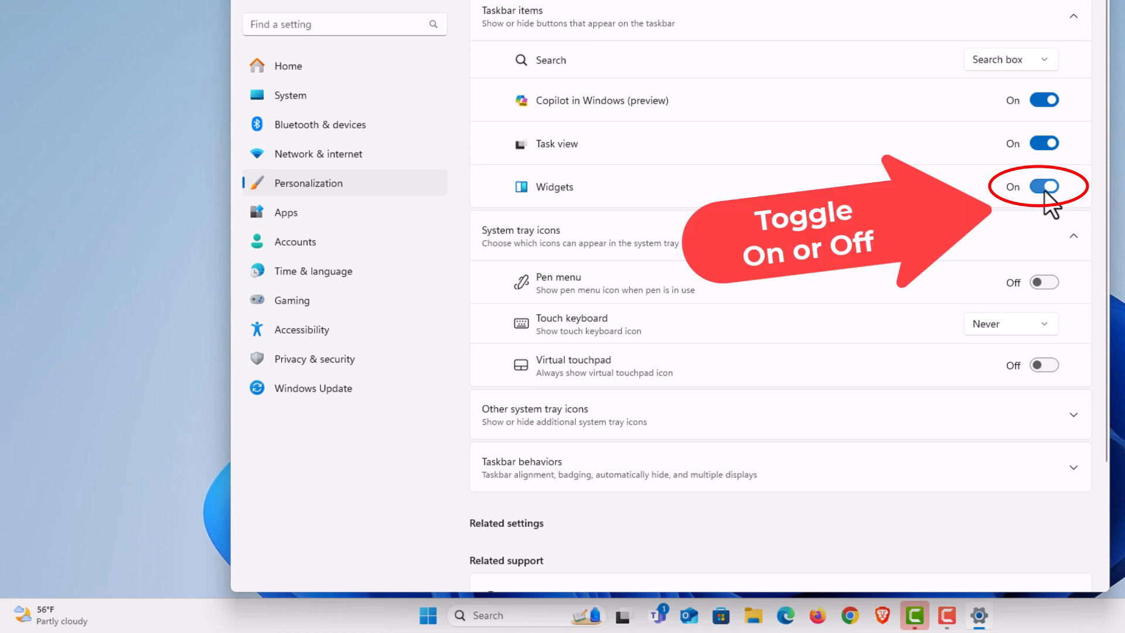
- Toggle Widgets off then on so the weather widget reappears on the taskbar
{"action": "left_click", "coordinate": [1044, 187]}
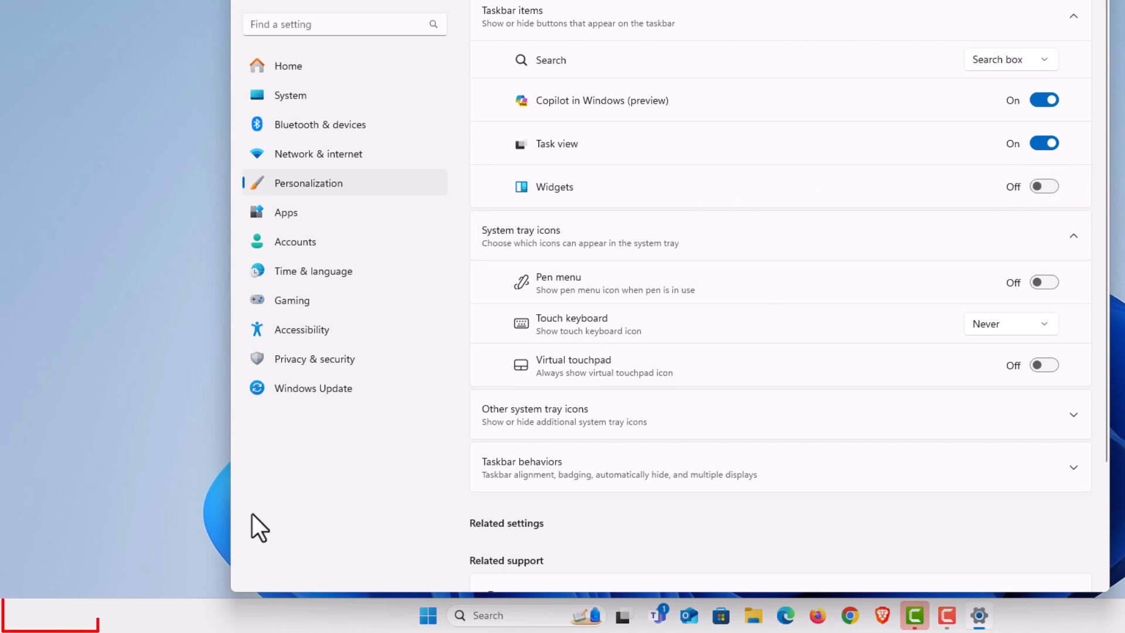
{"action": "mouse_move", "coordinate": [72, 621]}
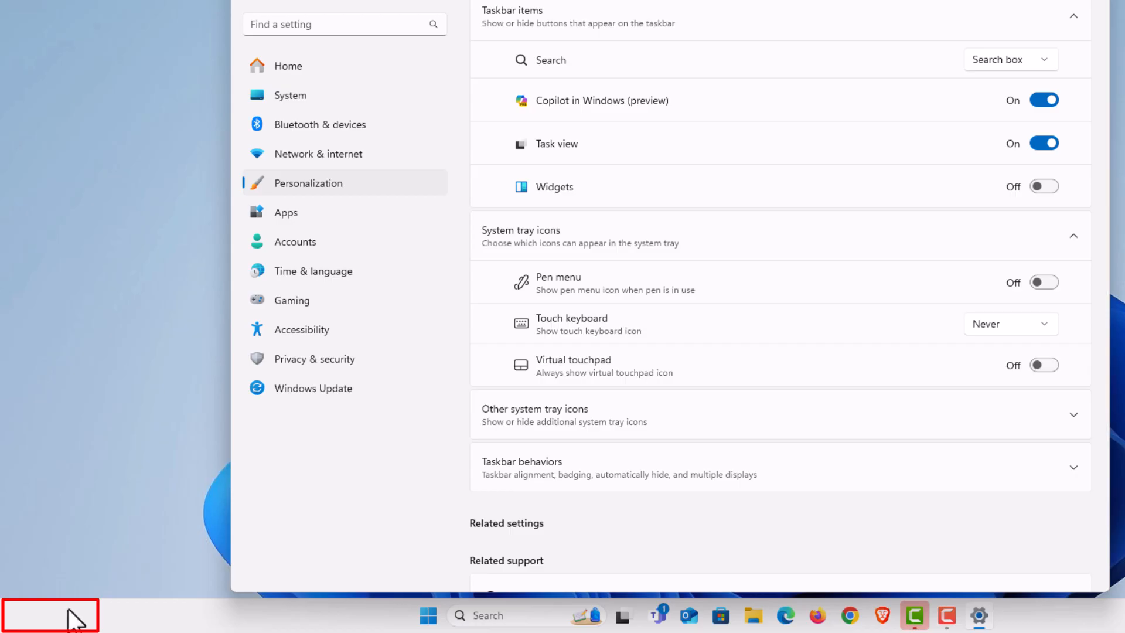
{"action": "mouse_move", "coordinate": [1048, 222]}
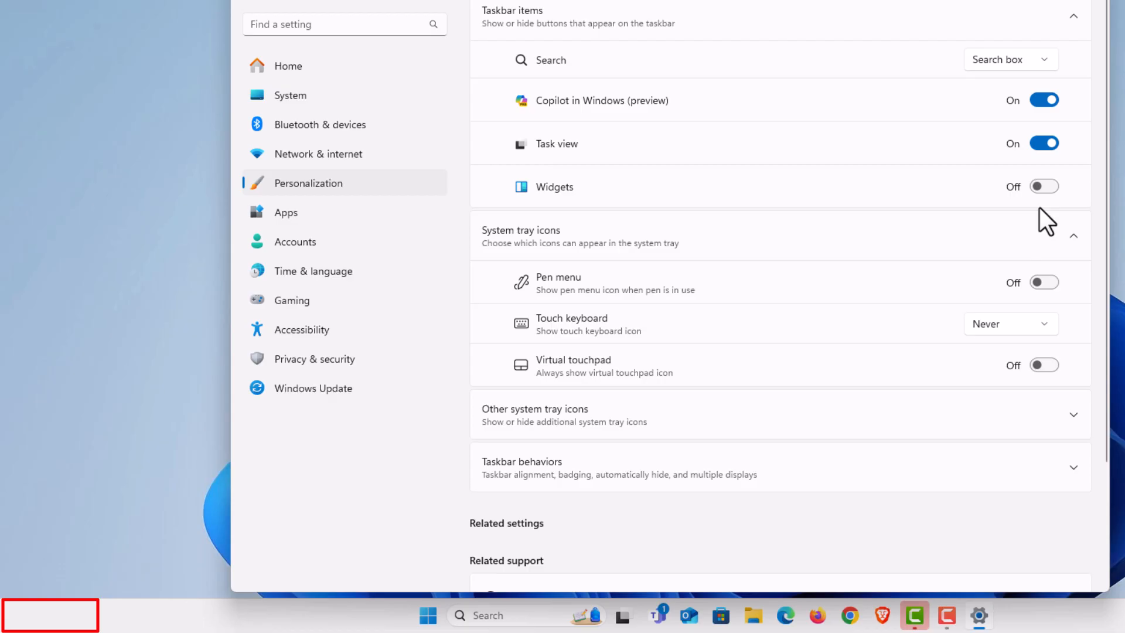
{"action": "left_click", "coordinate": [1042, 186]}
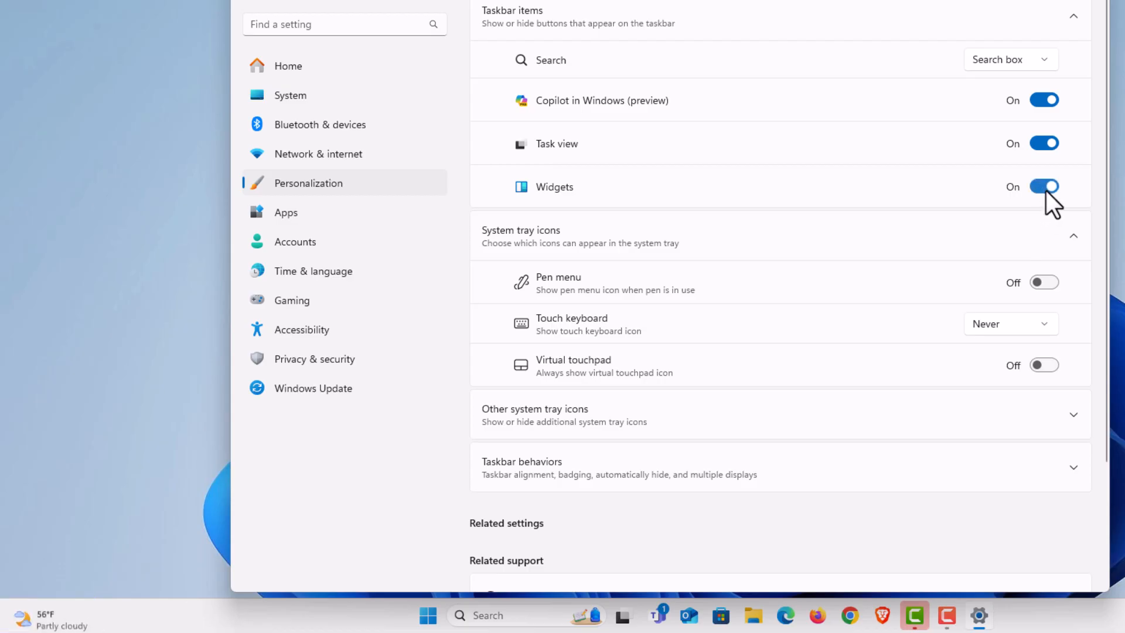